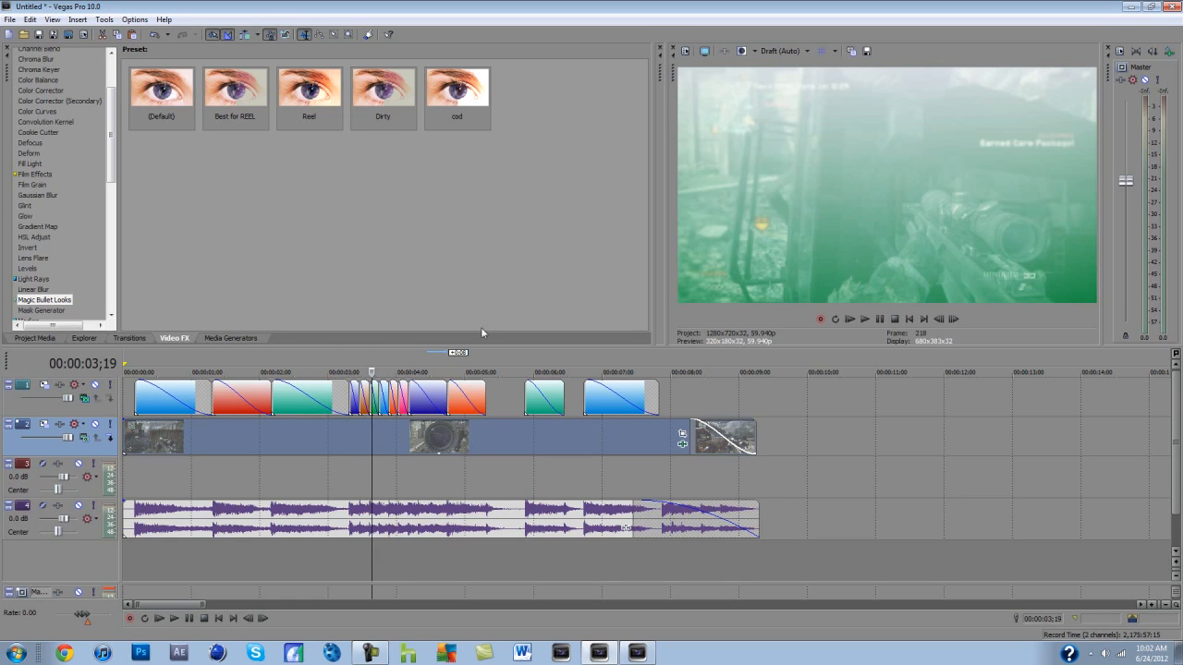
mouse_move(244, 406)
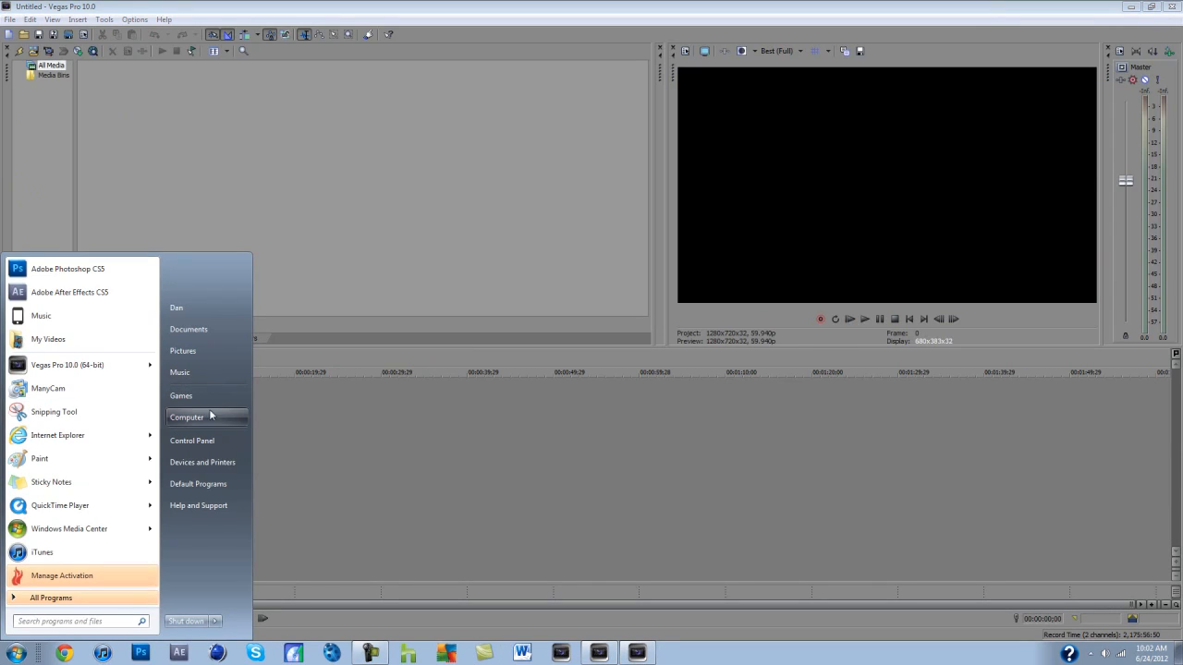
Drag a gameplay clip from the Videos library's clips folder onto the project timeline
click(187, 417)
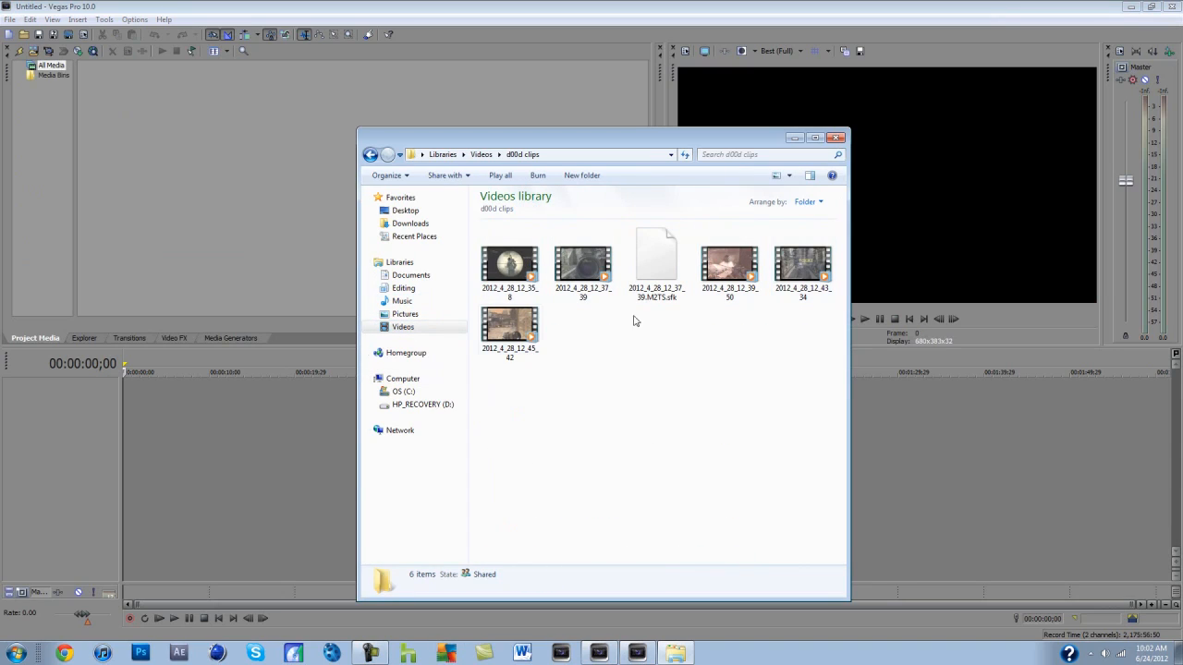
drag(511, 329, 185, 397)
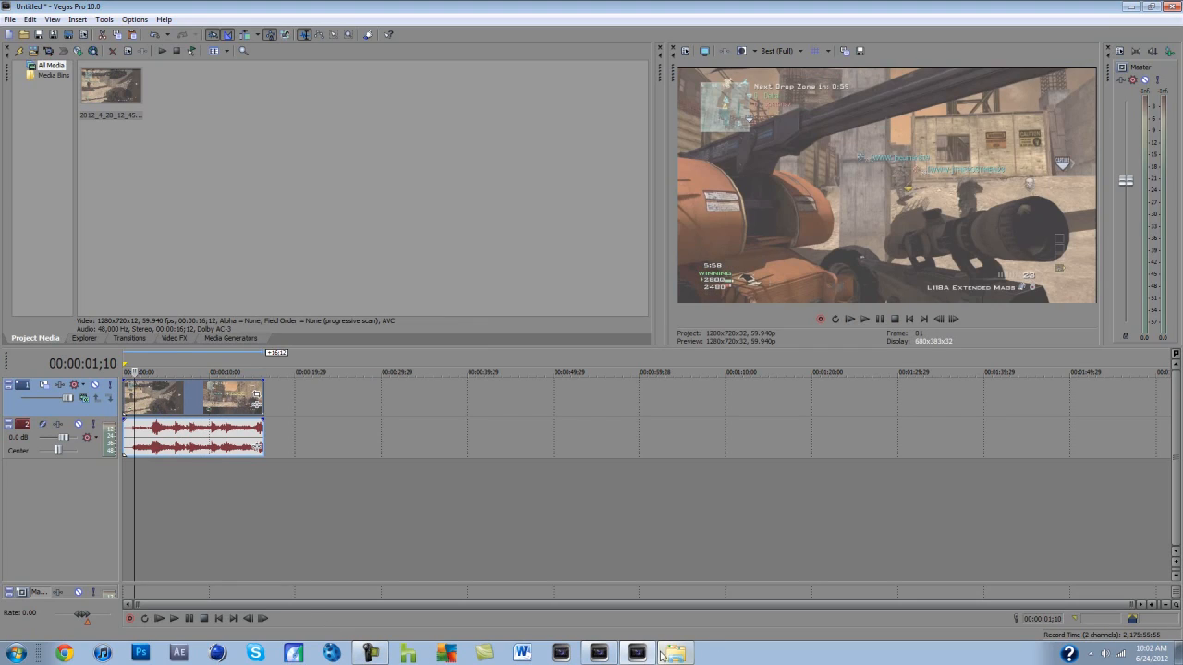
Add the song from Libraries > Music > MUSIC as an audio track beneath the gameplay clip
click(672, 650)
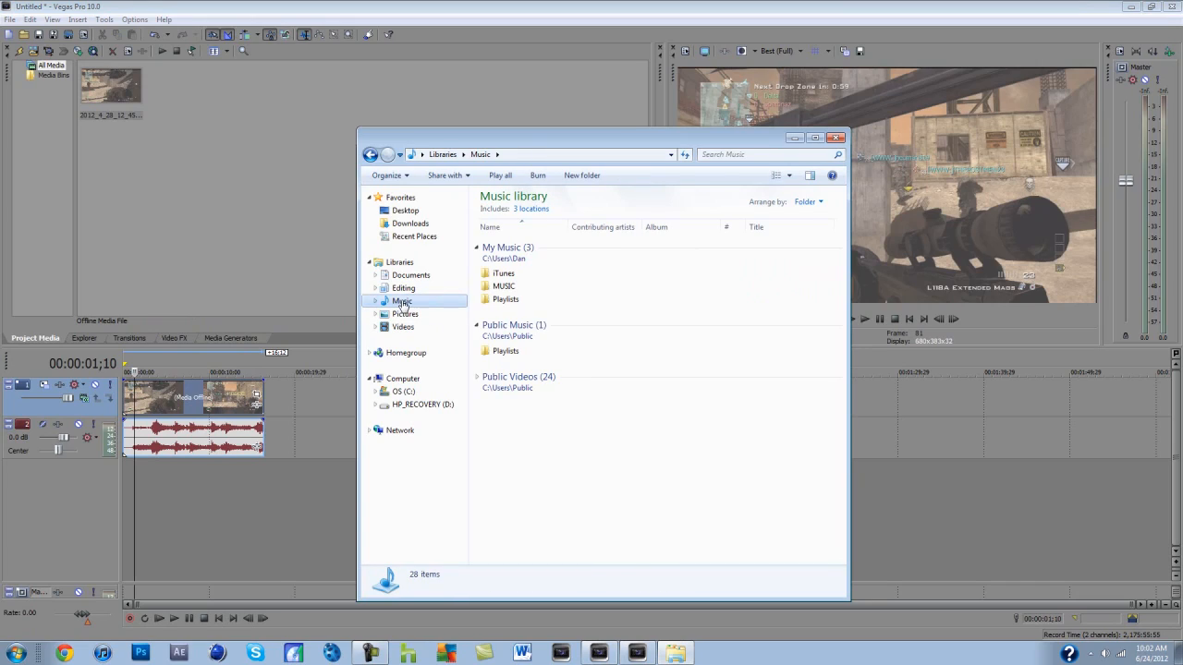
double_click(503, 285)
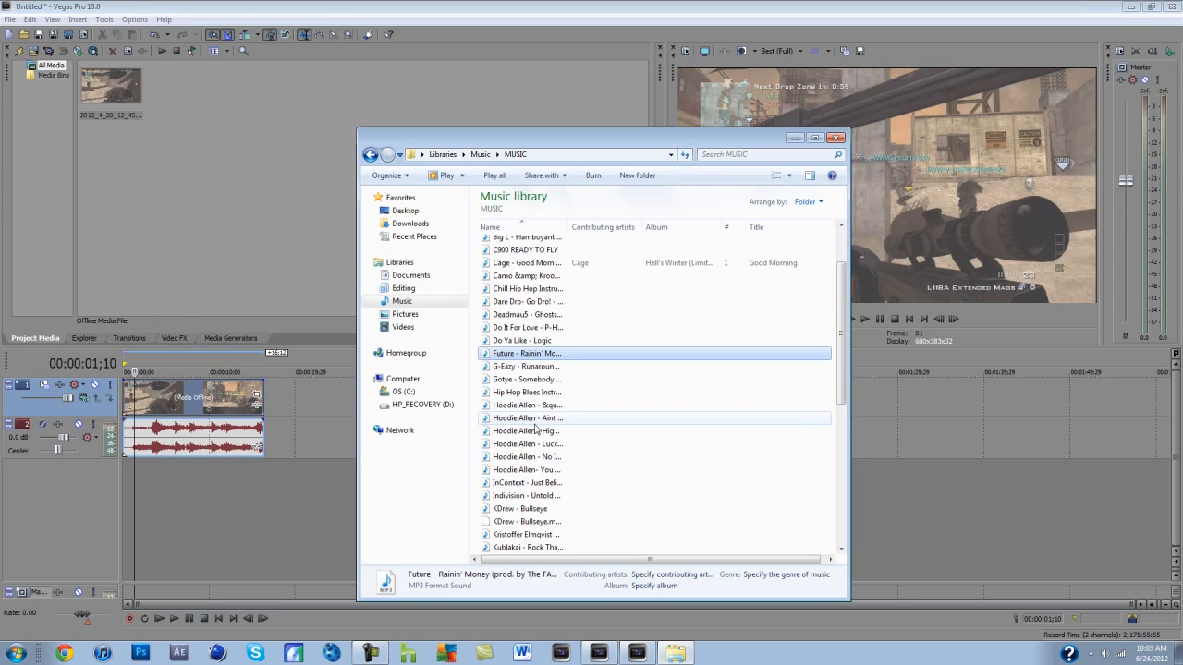
click(525, 509)
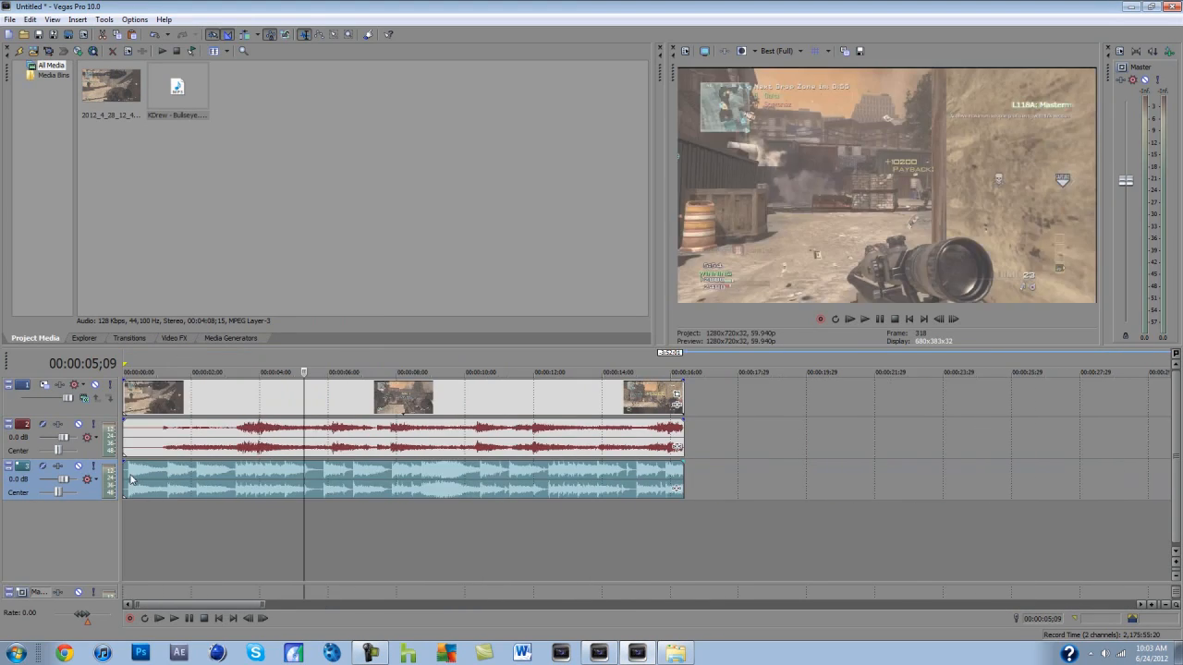
Set the preview quality to Draft > Half for smoother playback
click(805, 52)
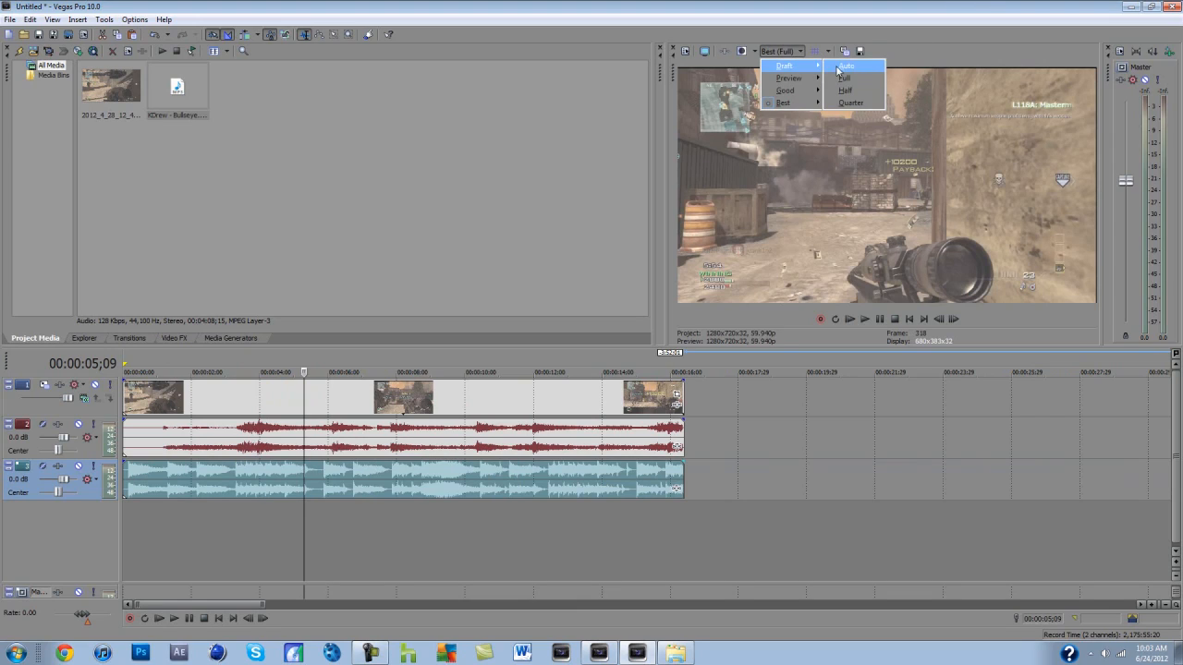
click(846, 71)
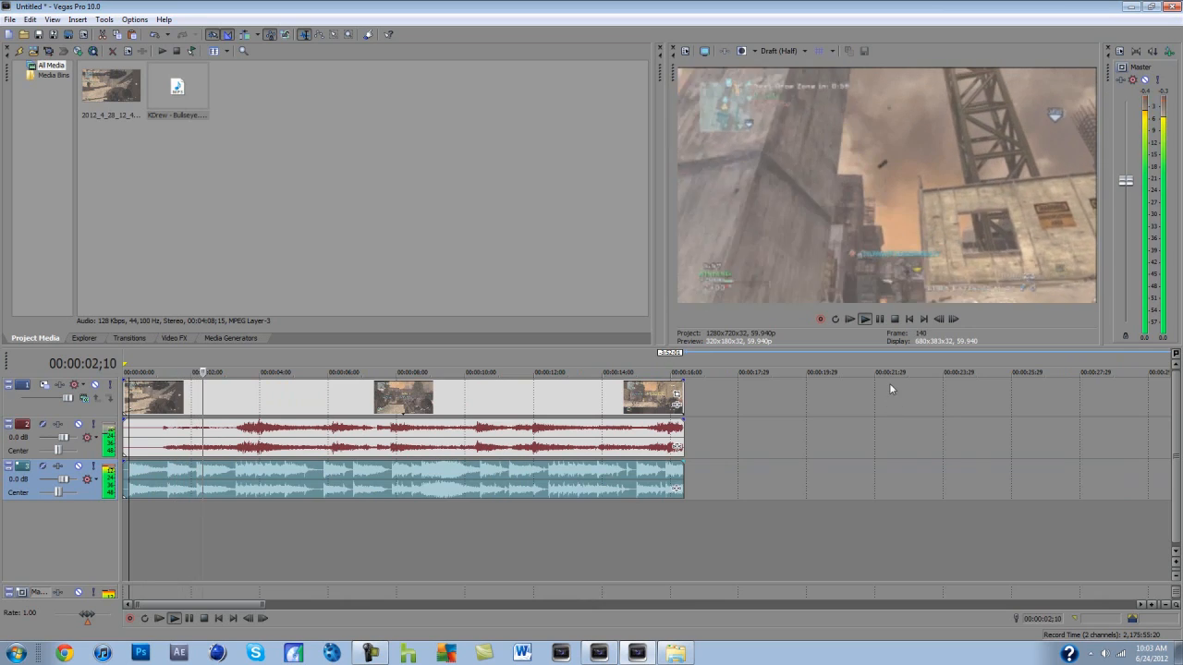
click(865, 318)
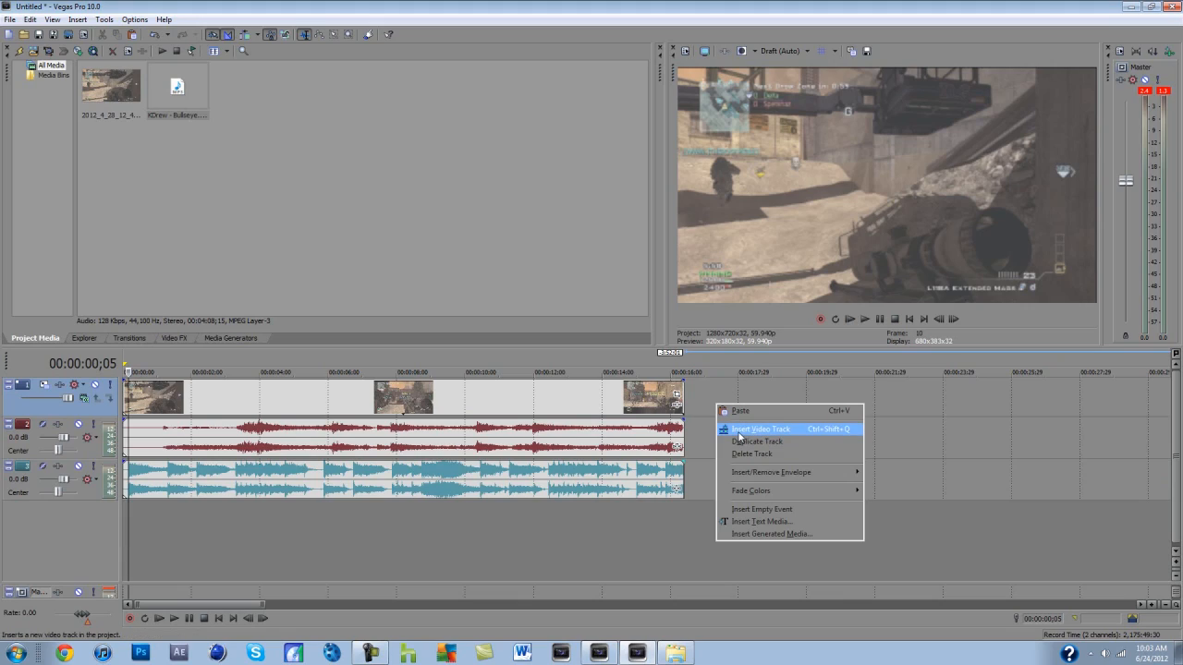
Insert a new video track and place a Soft-Green Backdrop color gradient event on it
click(762, 429)
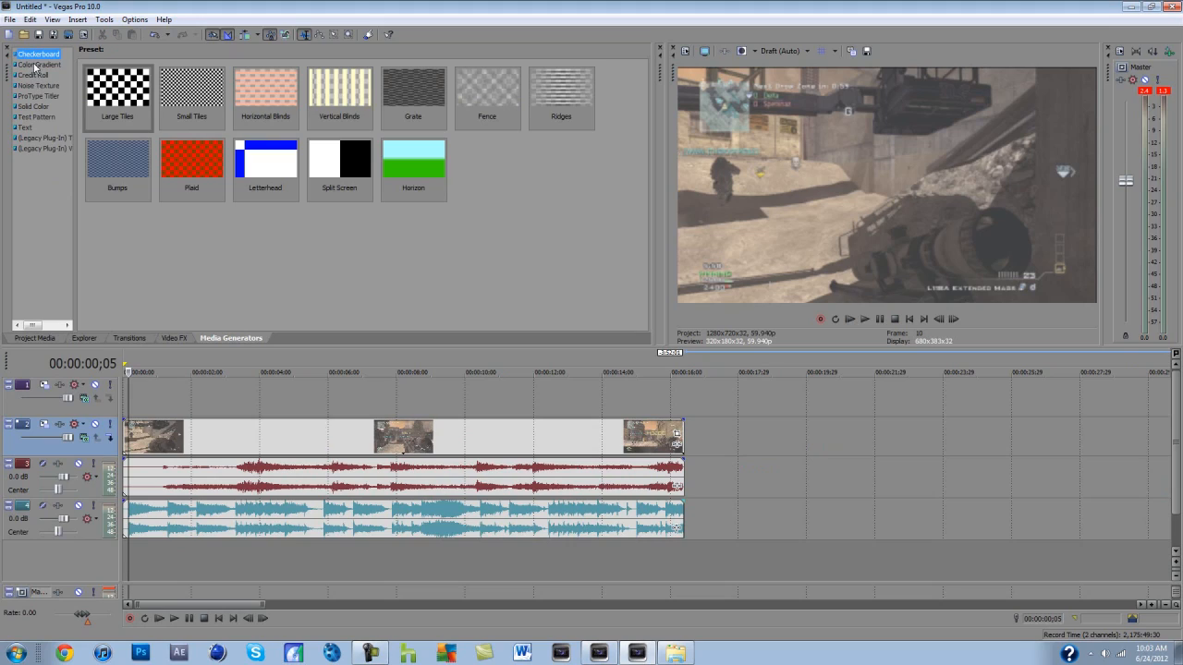
click(35, 63)
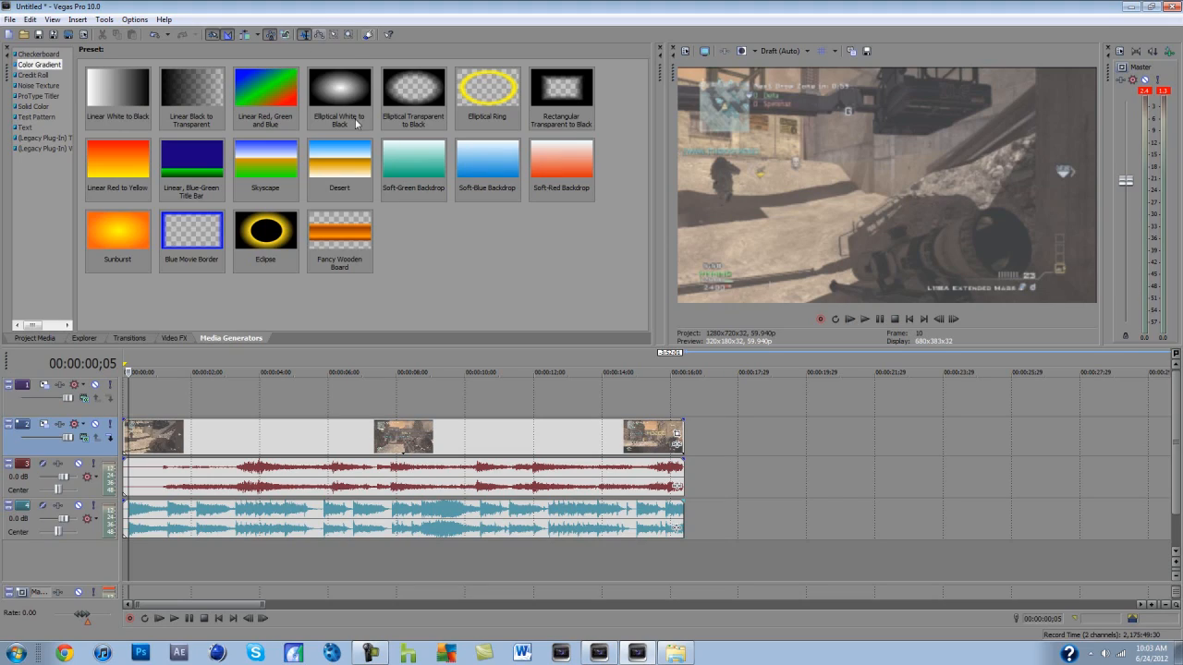
mouse_move(129, 244)
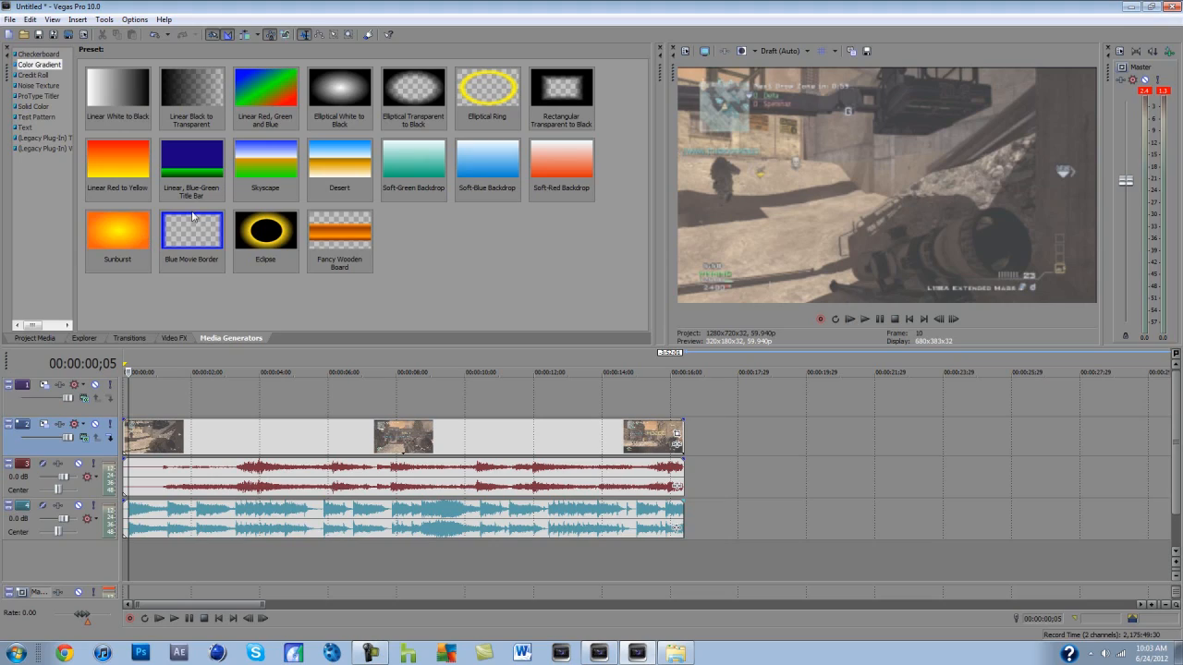
mouse_move(402, 207)
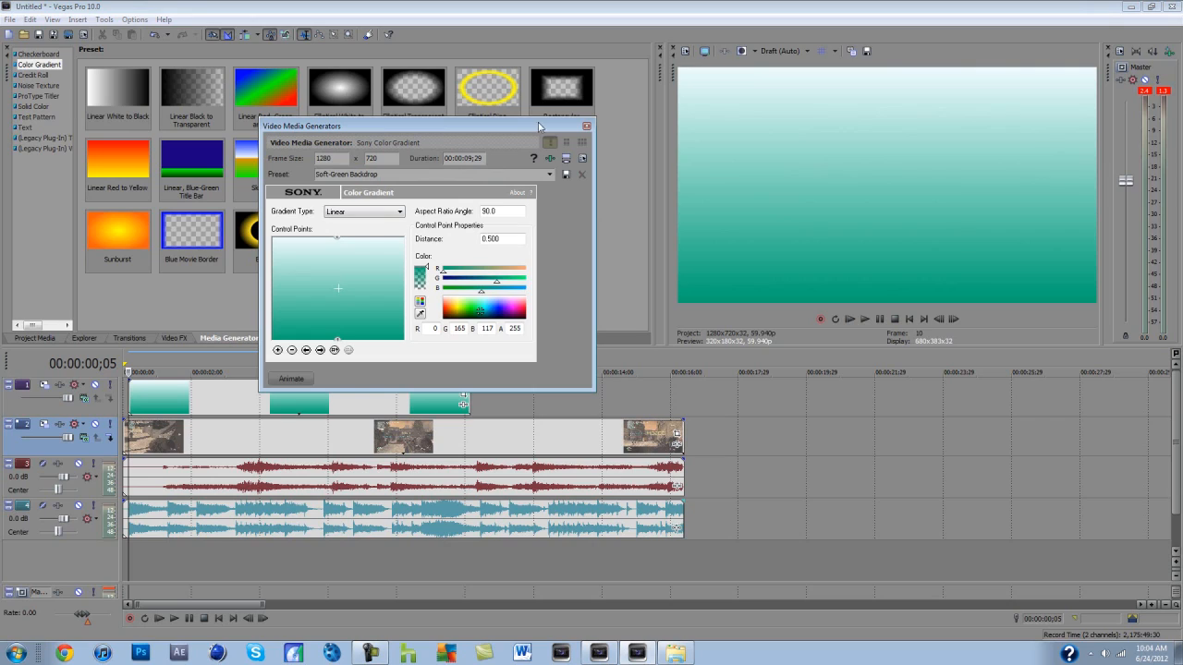
click(586, 126)
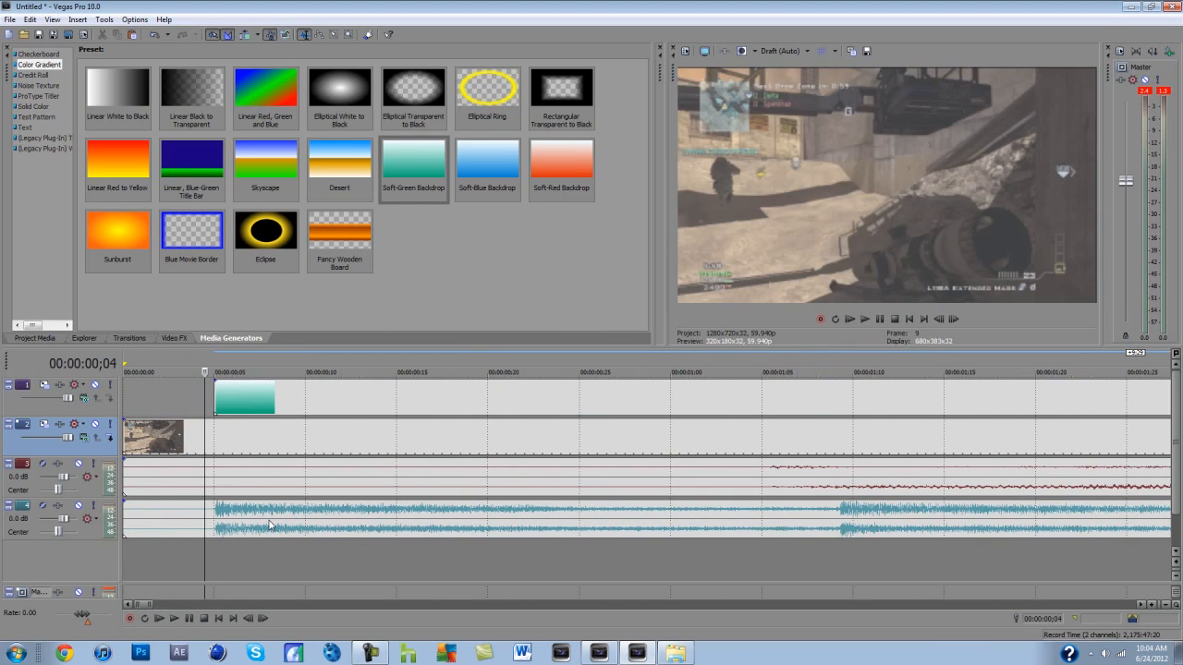
Position three soft green gradient events back to back at the track start, crossfading the first two
click(237, 399)
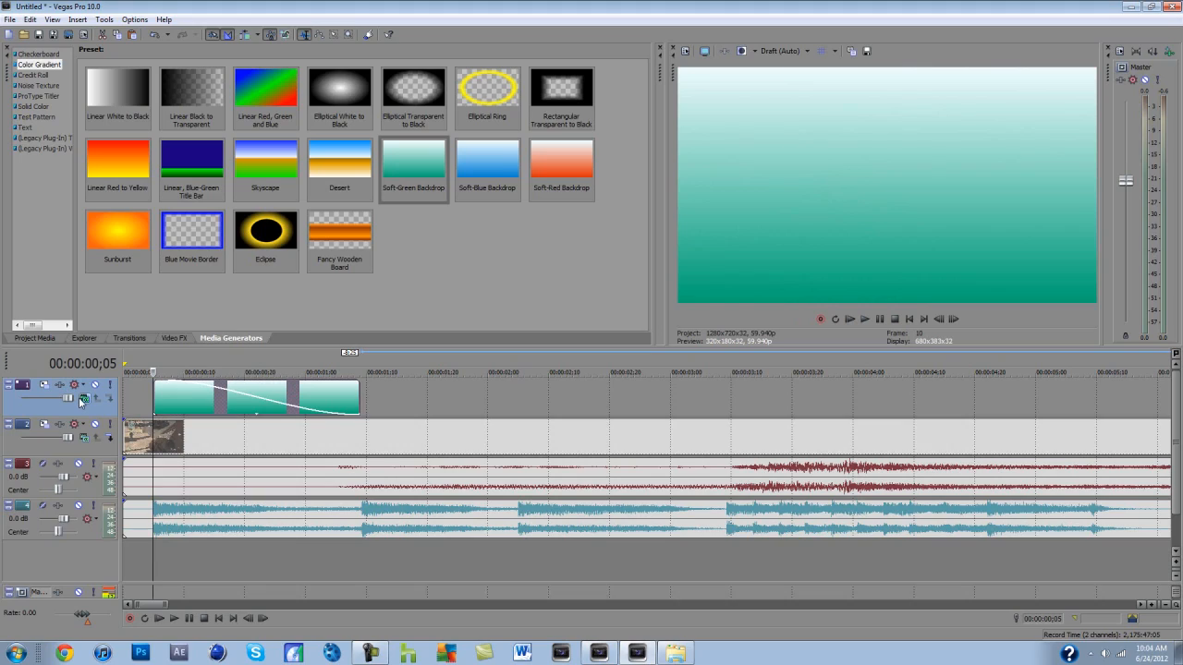
Set the gradient track's compositing mode to Screen so it blends over the gameplay
click(83, 399)
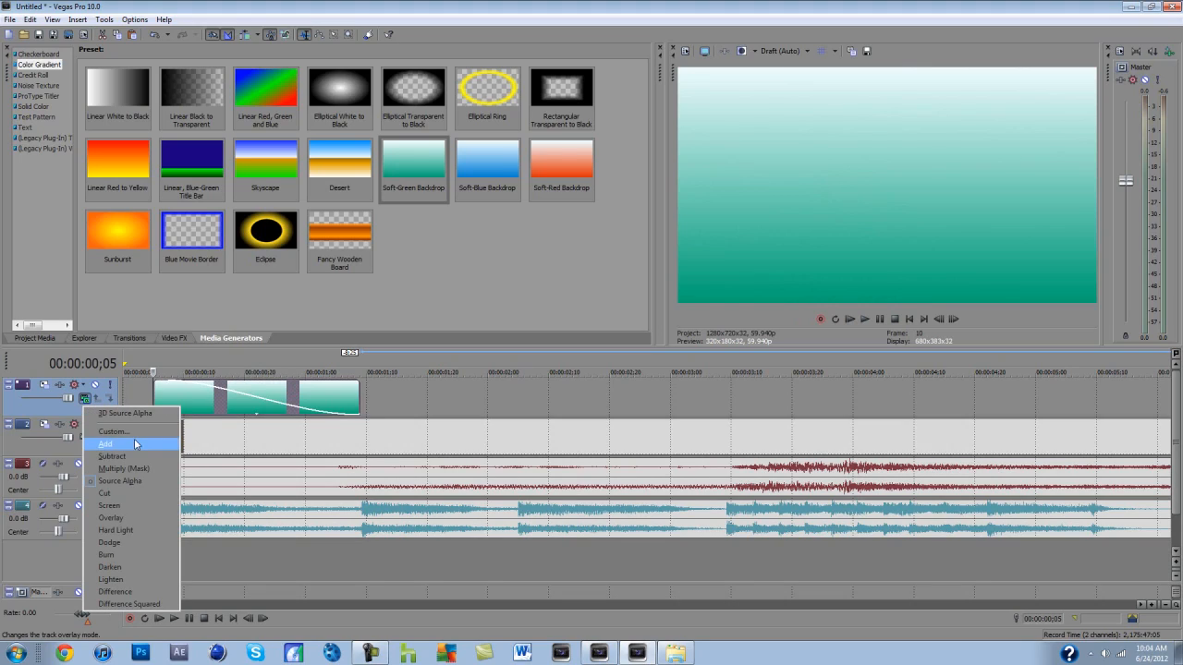
mouse_move(133, 445)
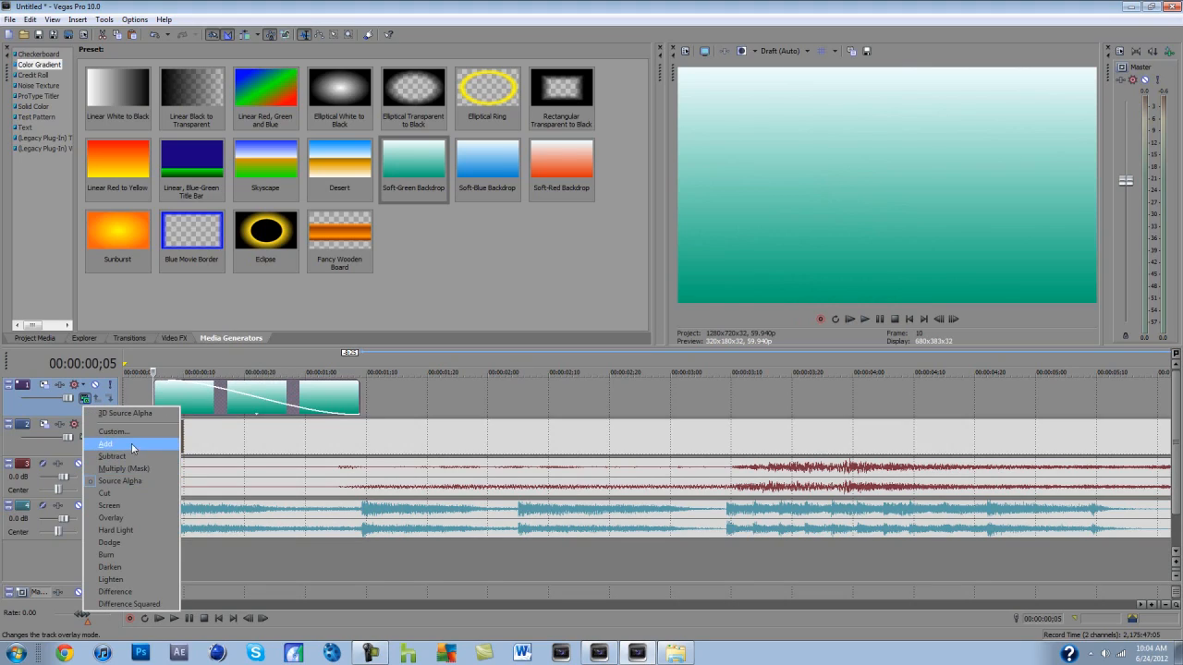
click(107, 444)
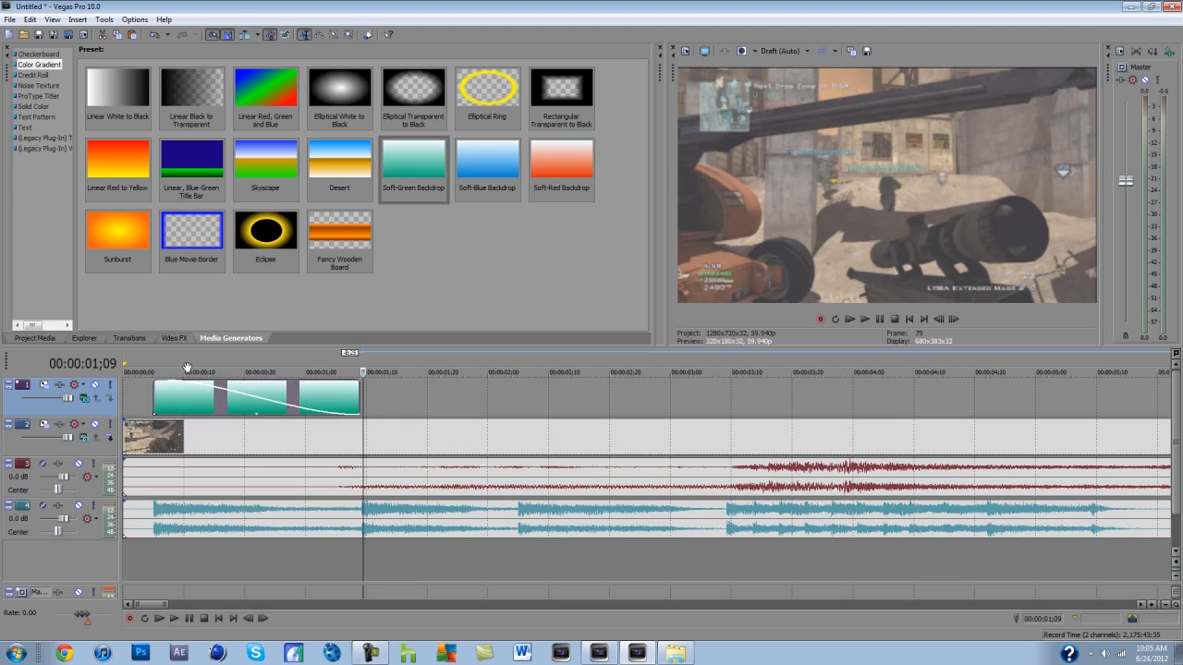
Place a Soft-Red Backdrop gradient event after the green ones and move playback past it
click(562, 166)
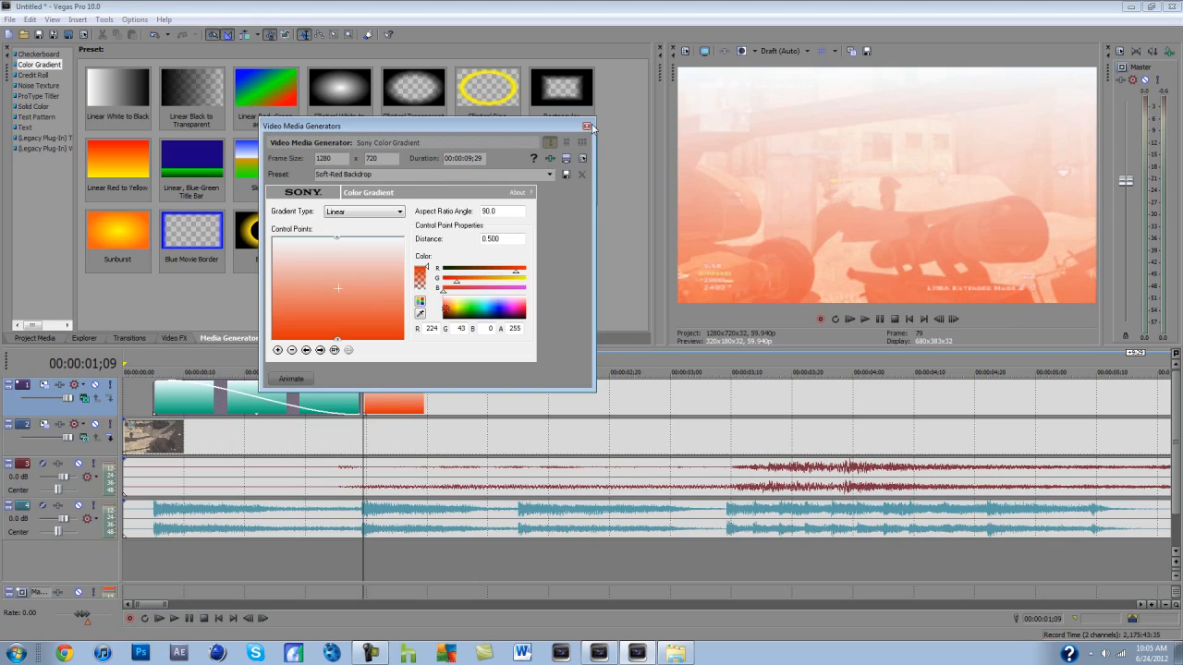
click(588, 126)
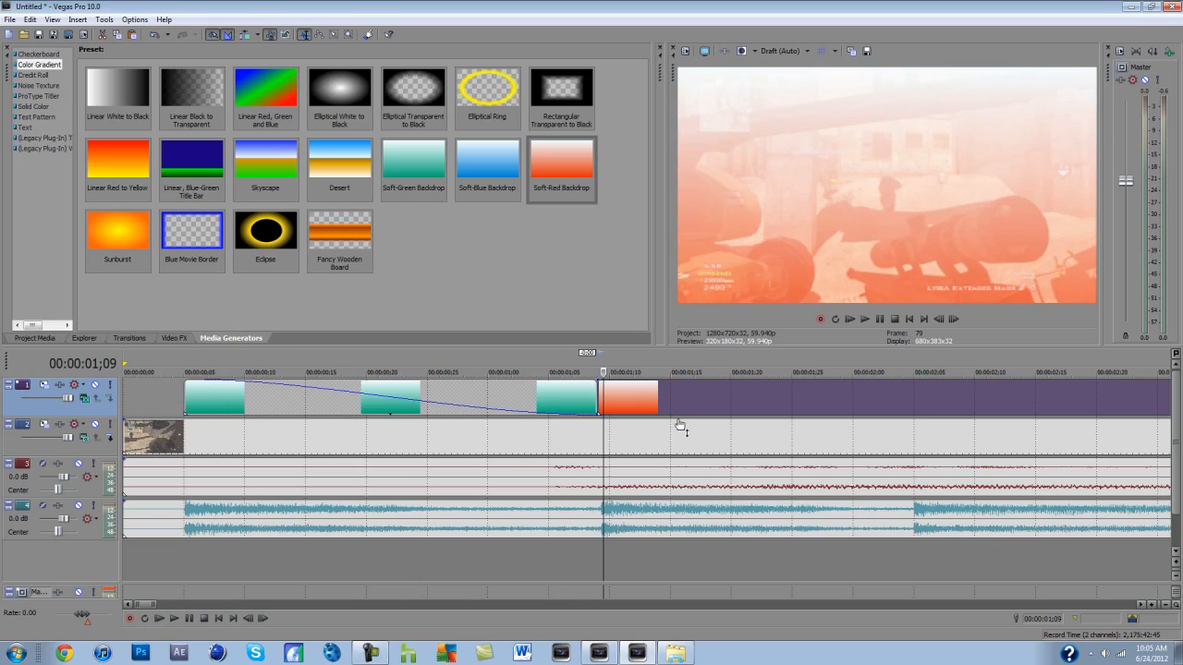
click(911, 403)
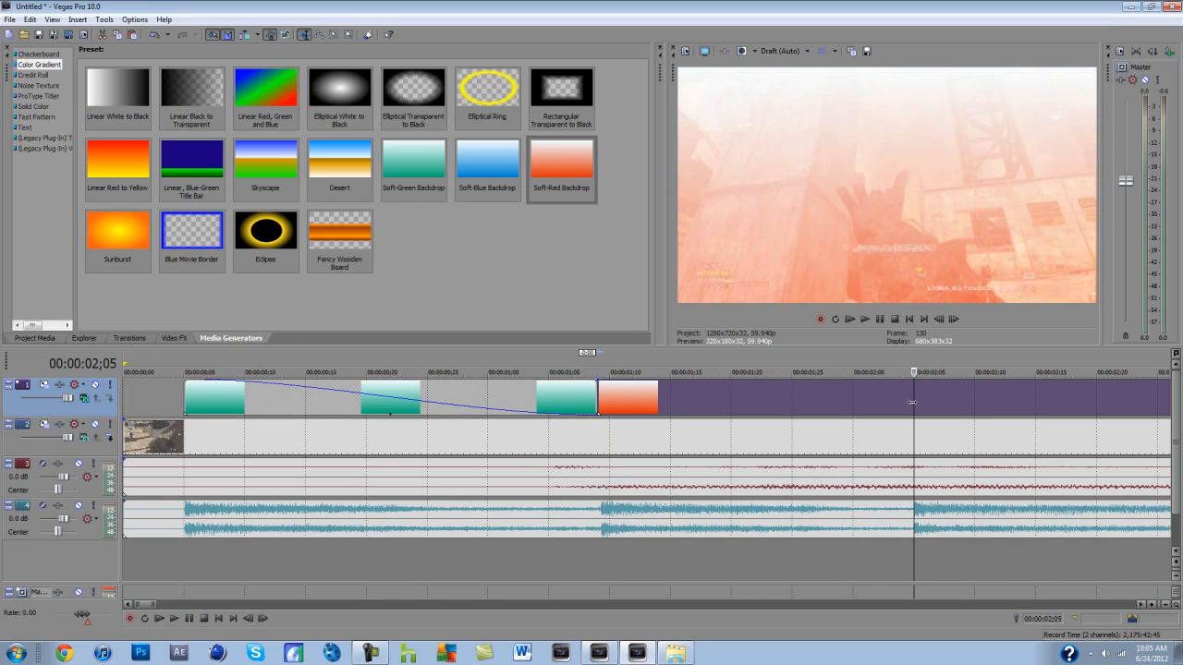